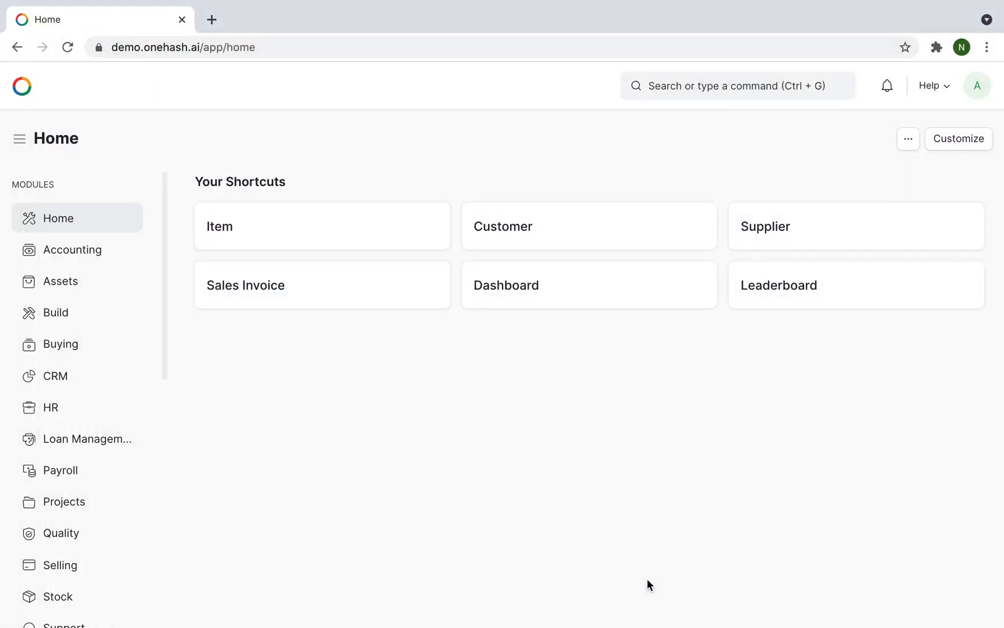
mouse_move(213, 478)
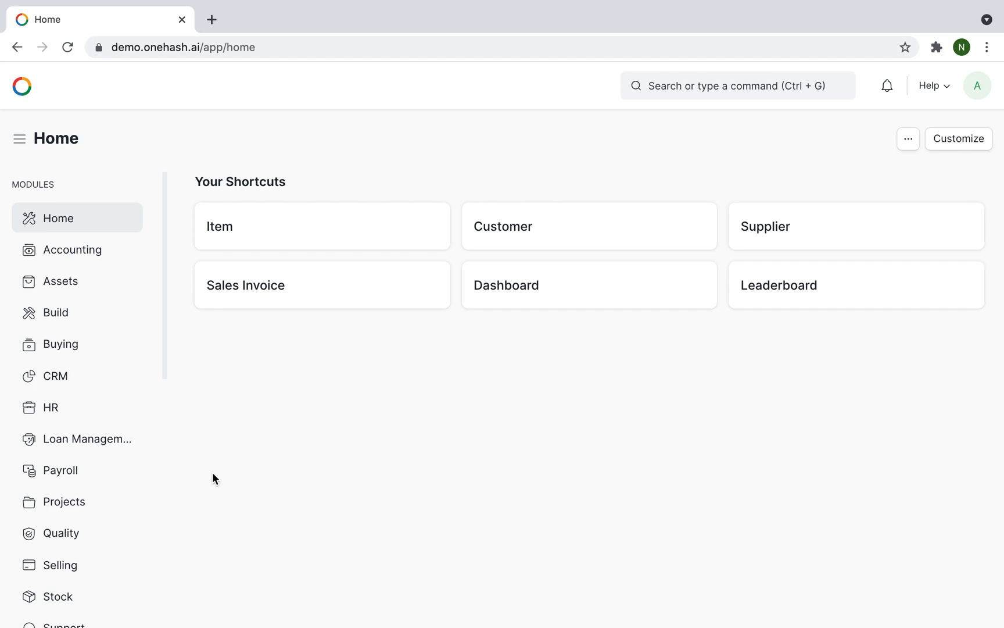
mouse_move(208, 479)
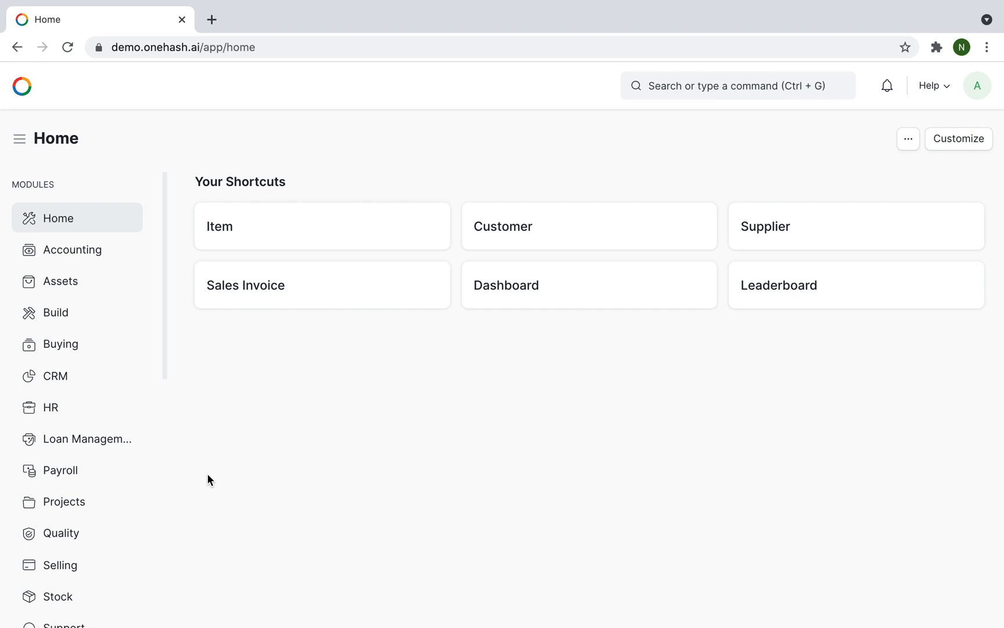
mouse_move(63, 501)
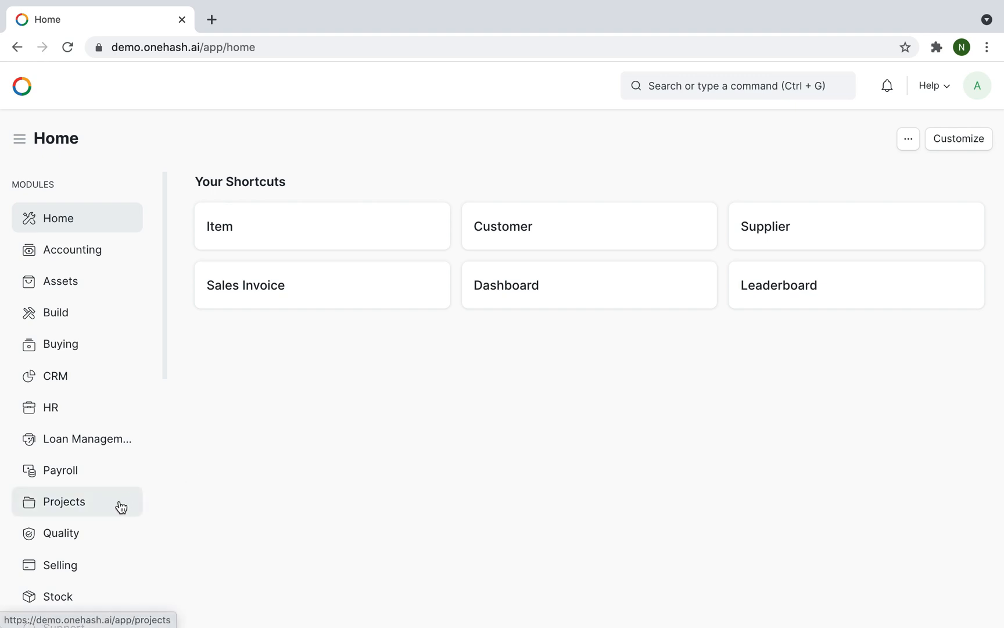
Reach the Users administration area from the sidebar to list all user accounts
scroll(down, 3)
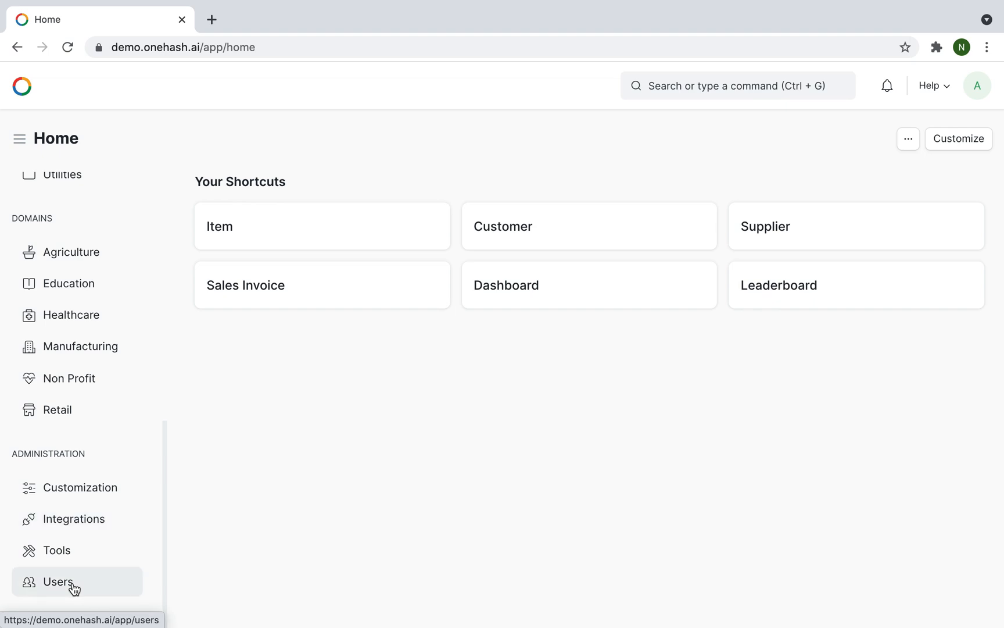
click(58, 581)
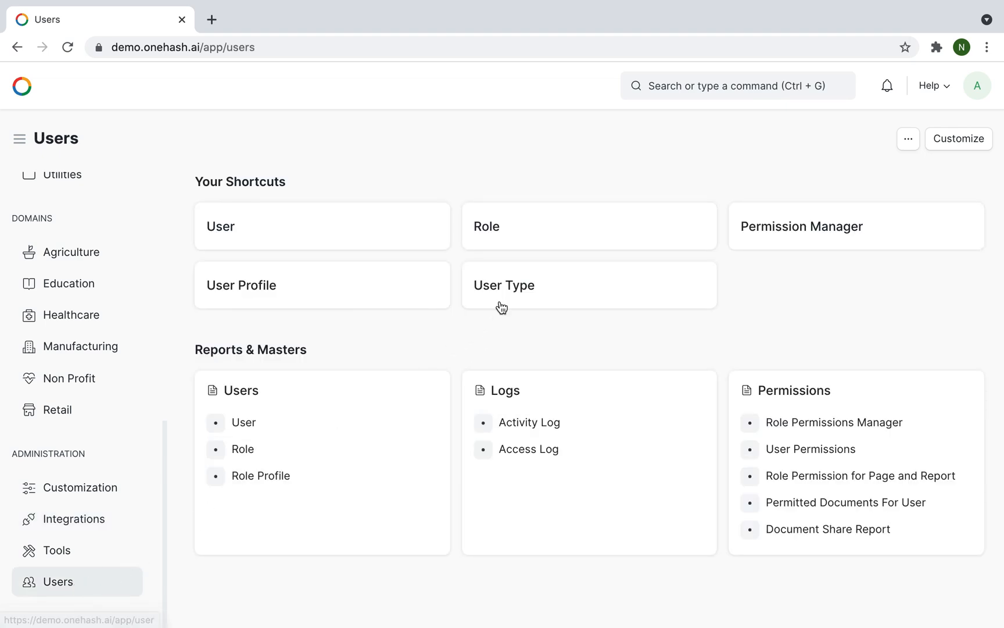
mouse_move(362, 312)
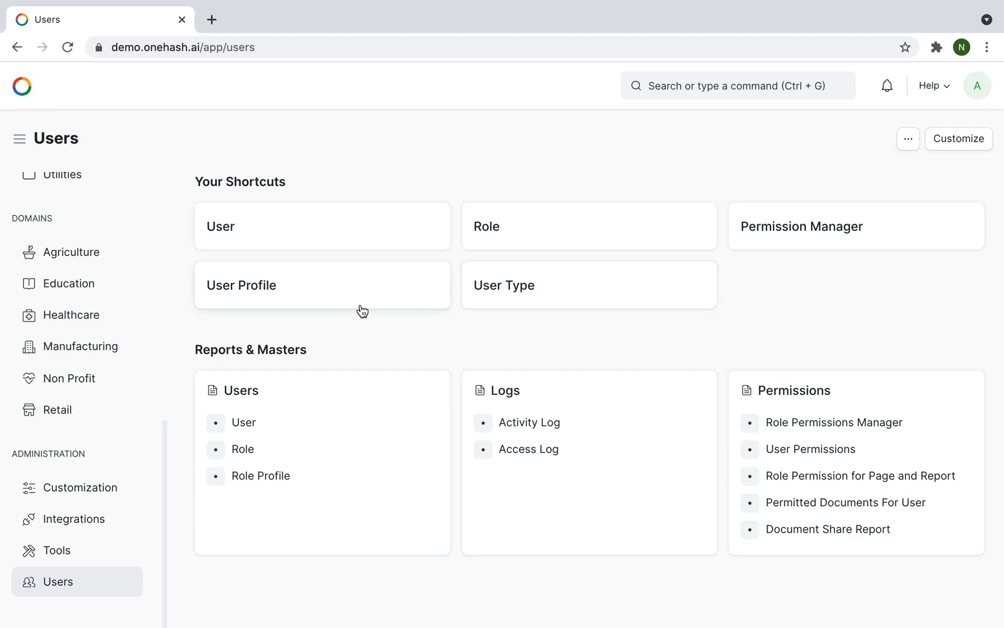
mouse_move(398, 242)
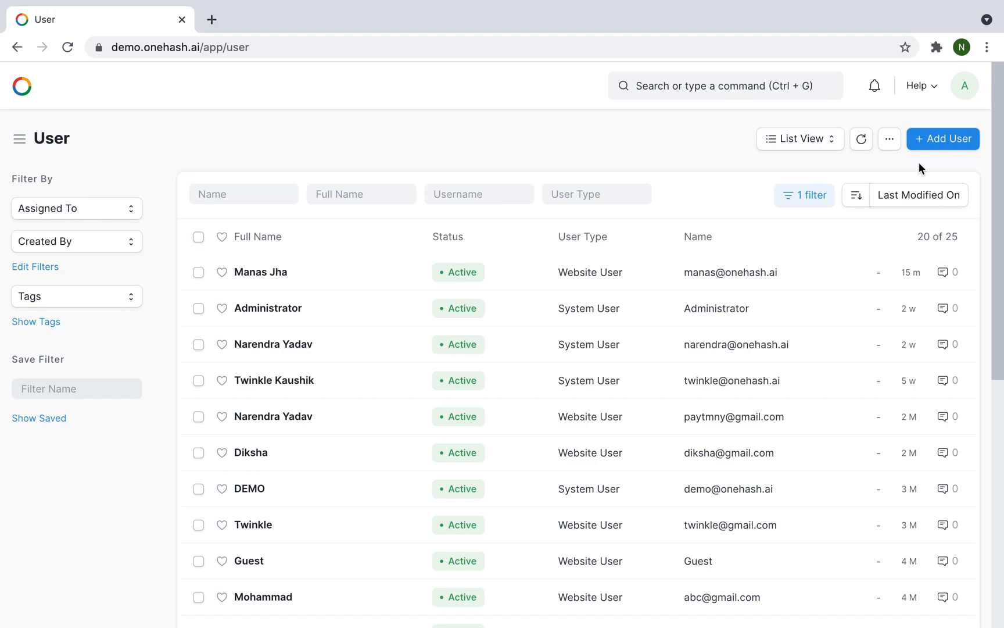
click(943, 139)
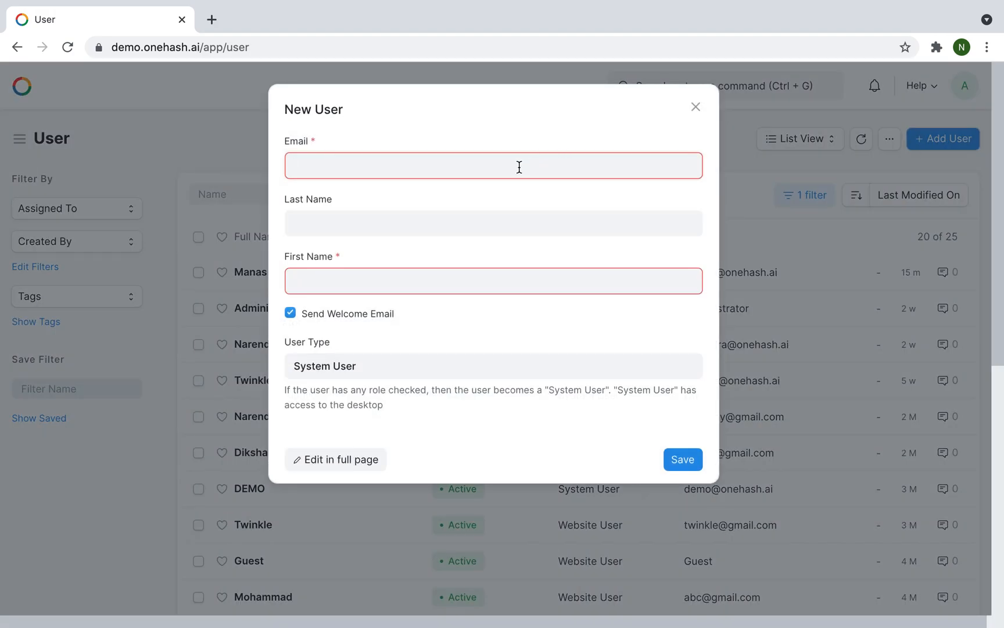
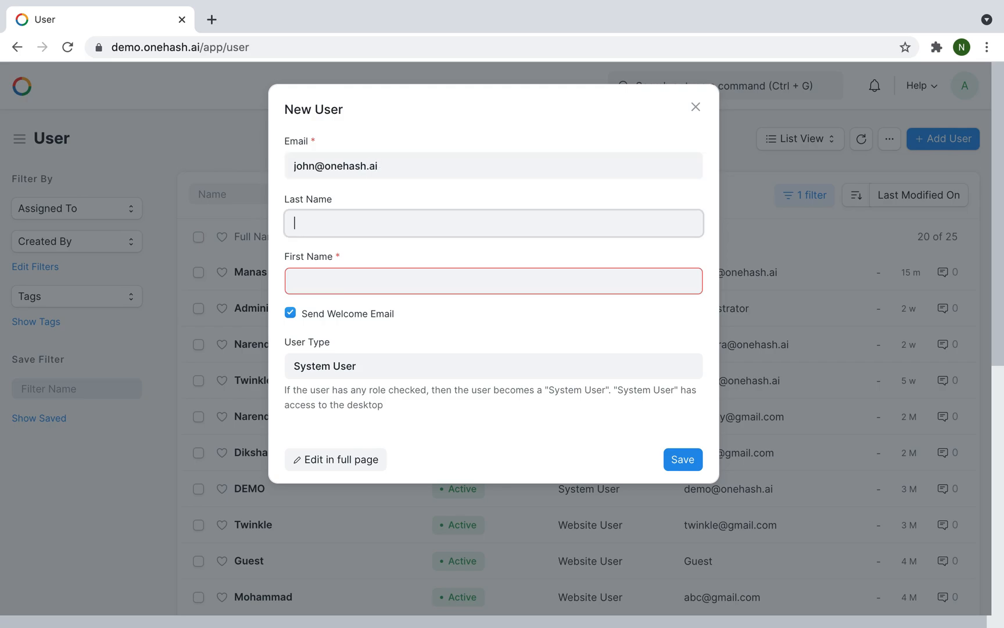
text(John)
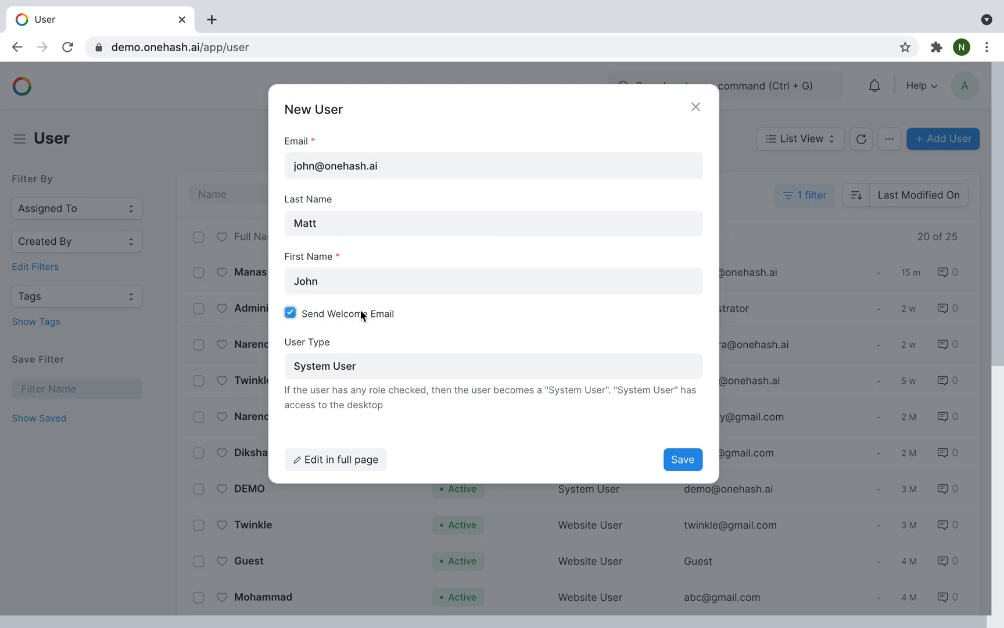
click(682, 459)
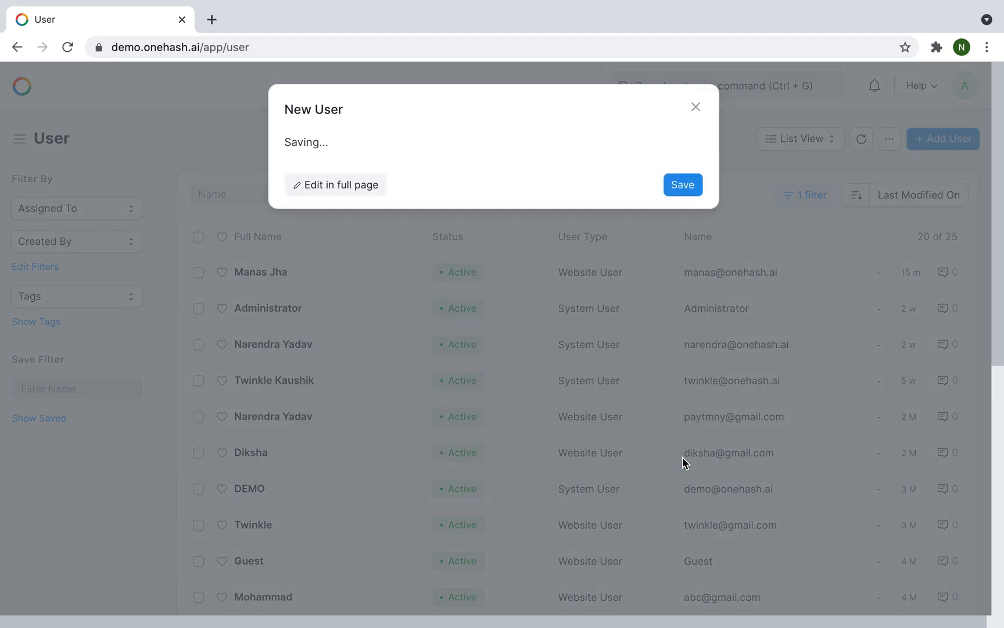
click(681, 184)
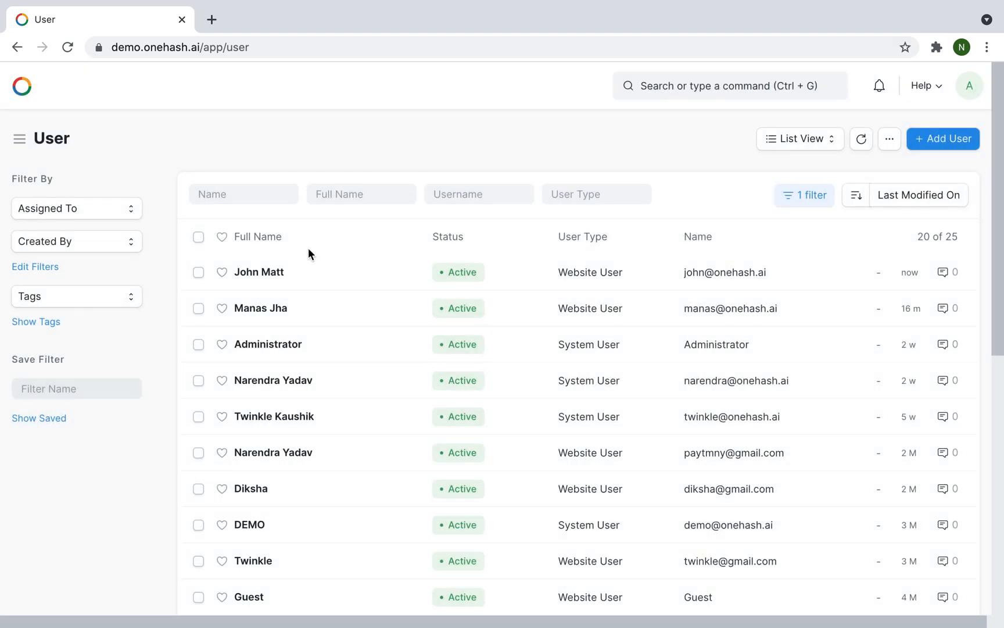
click(259, 272)
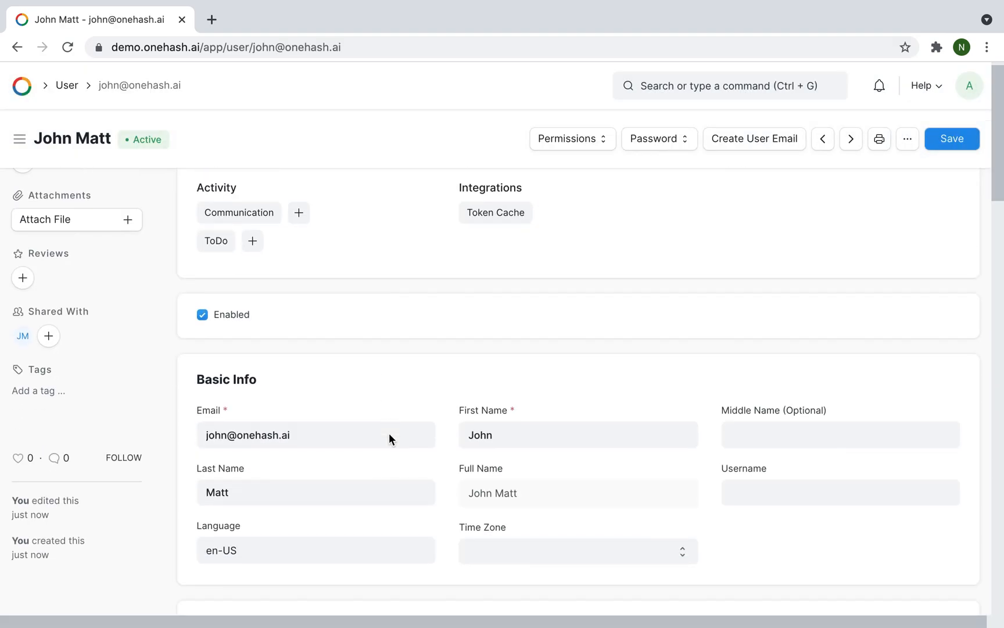
scroll(down, 3)
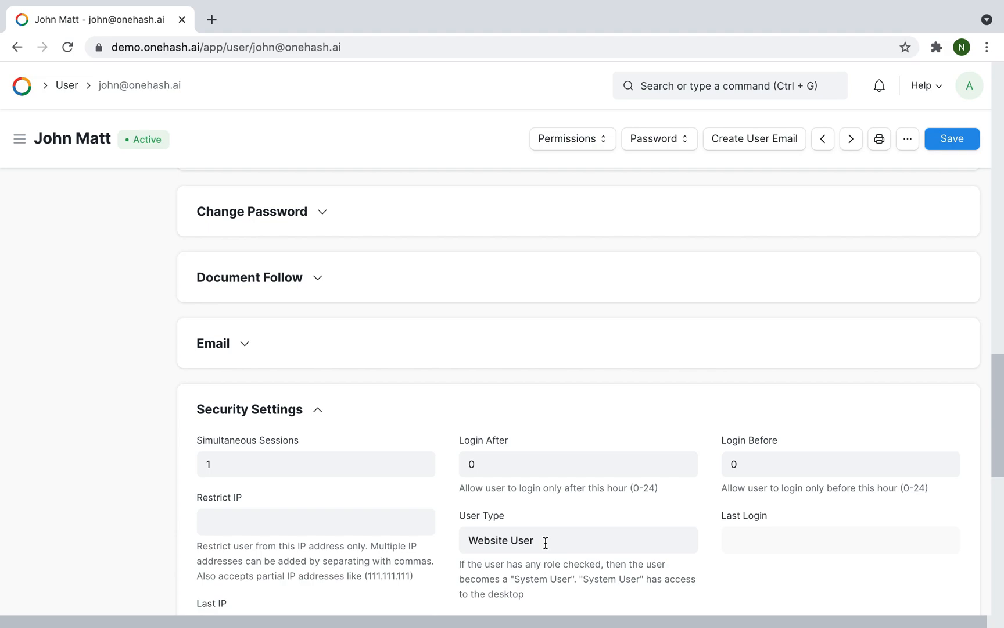
scroll(down, 3)
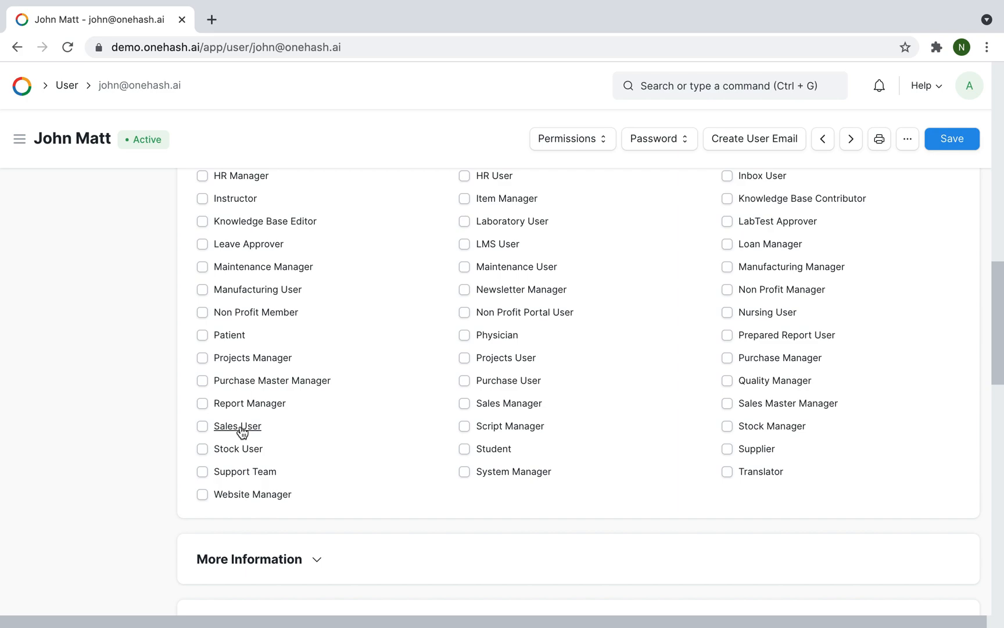
click(237, 425)
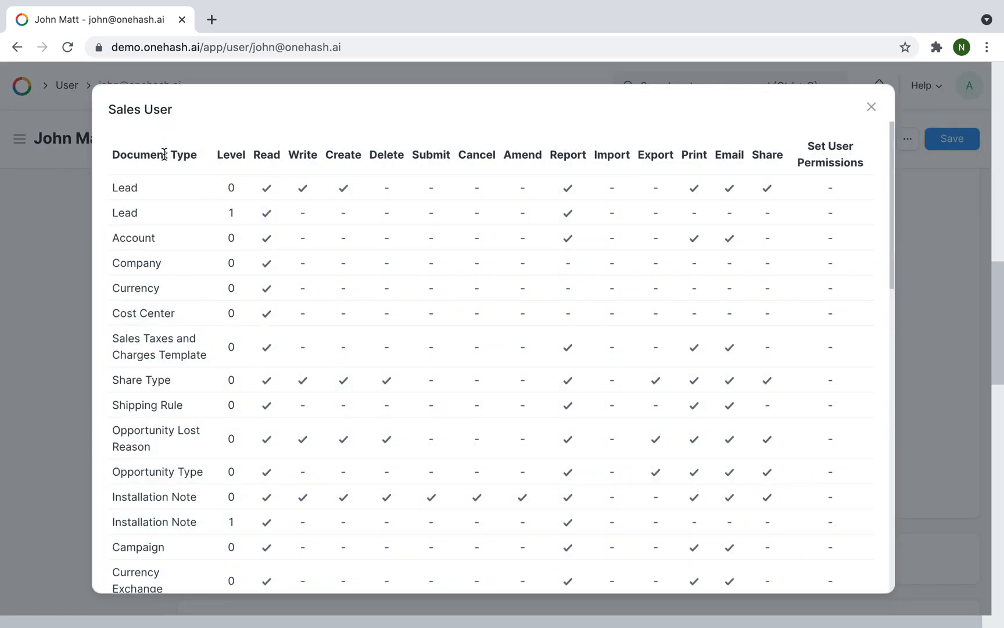
mouse_move(177, 193)
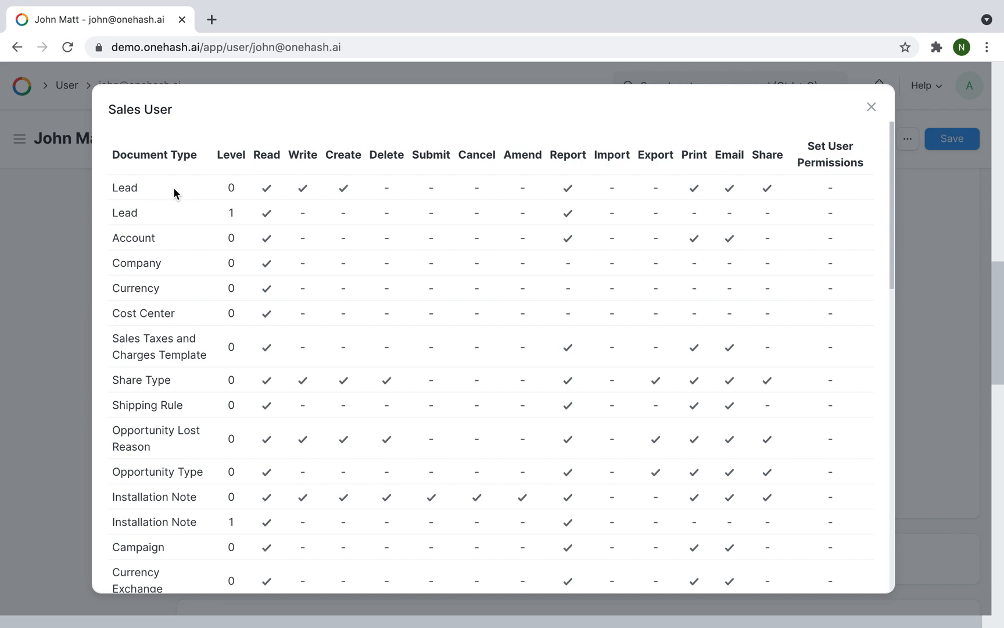
mouse_move(315, 203)
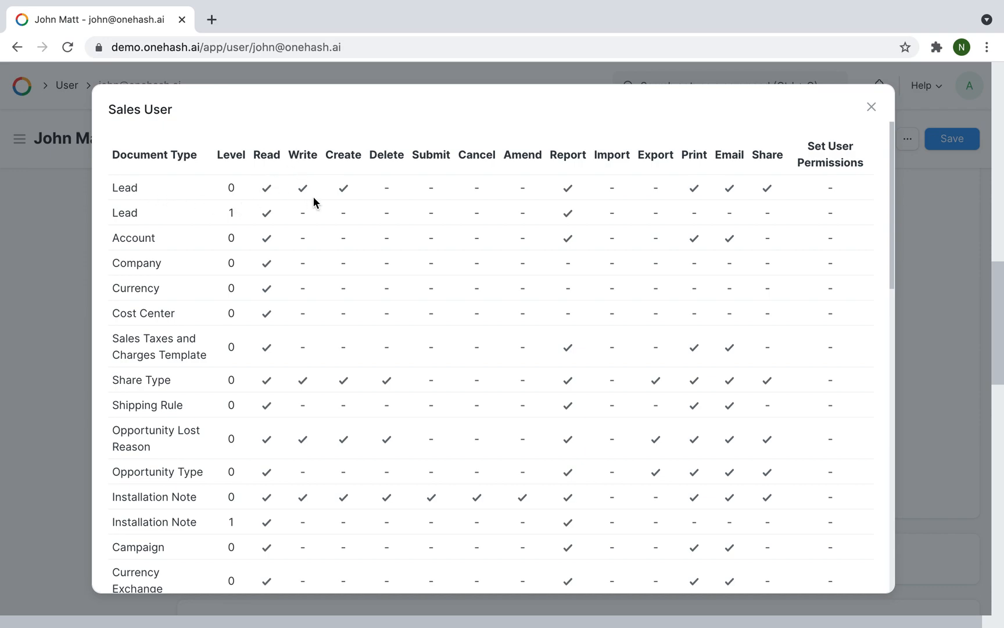
click(871, 106)
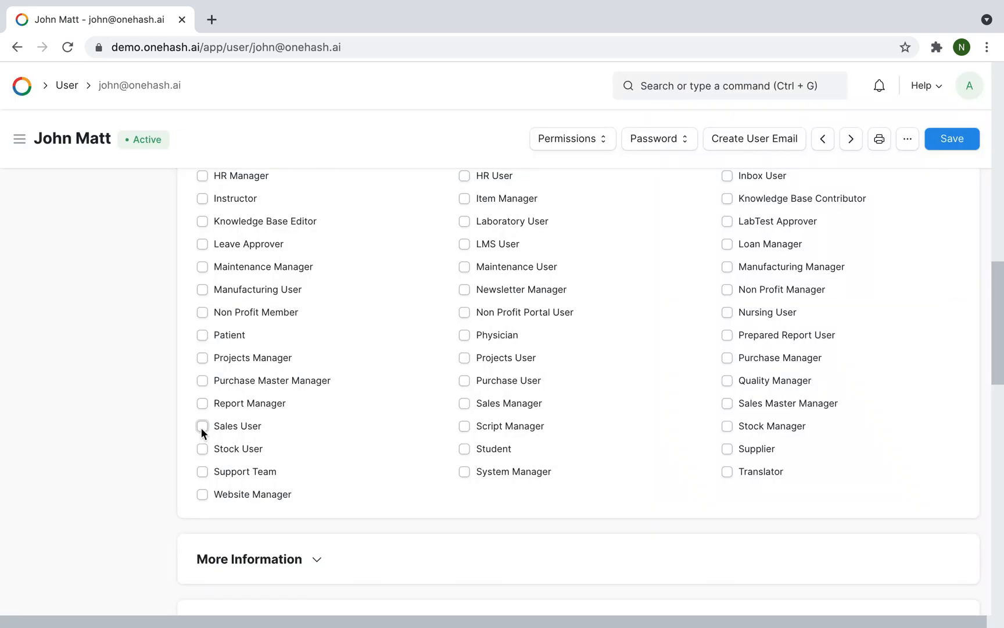
click(202, 425)
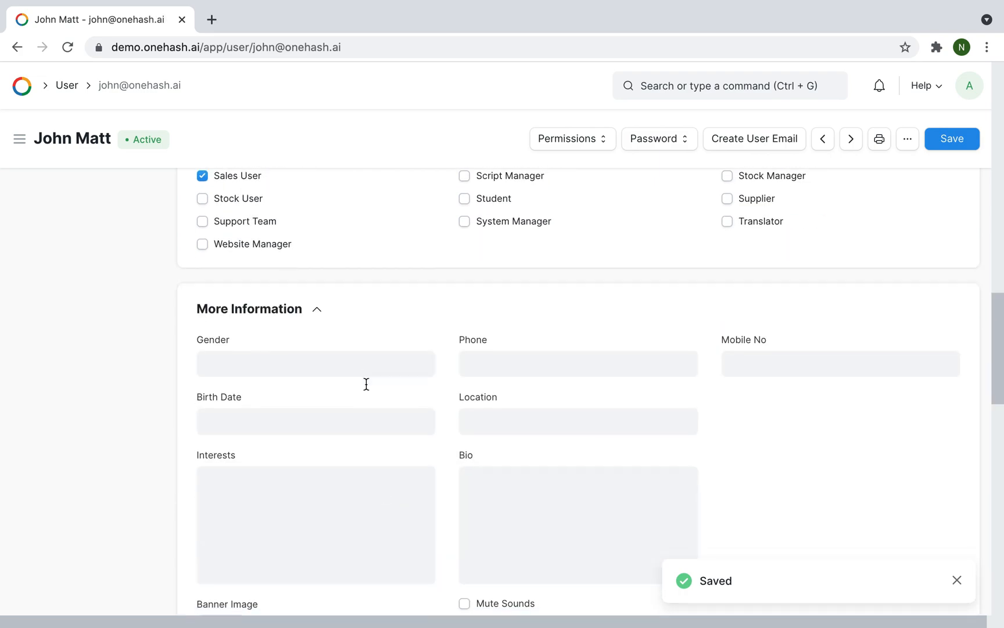
Expand the password change and Document Follow sections of the user record
click(314, 449)
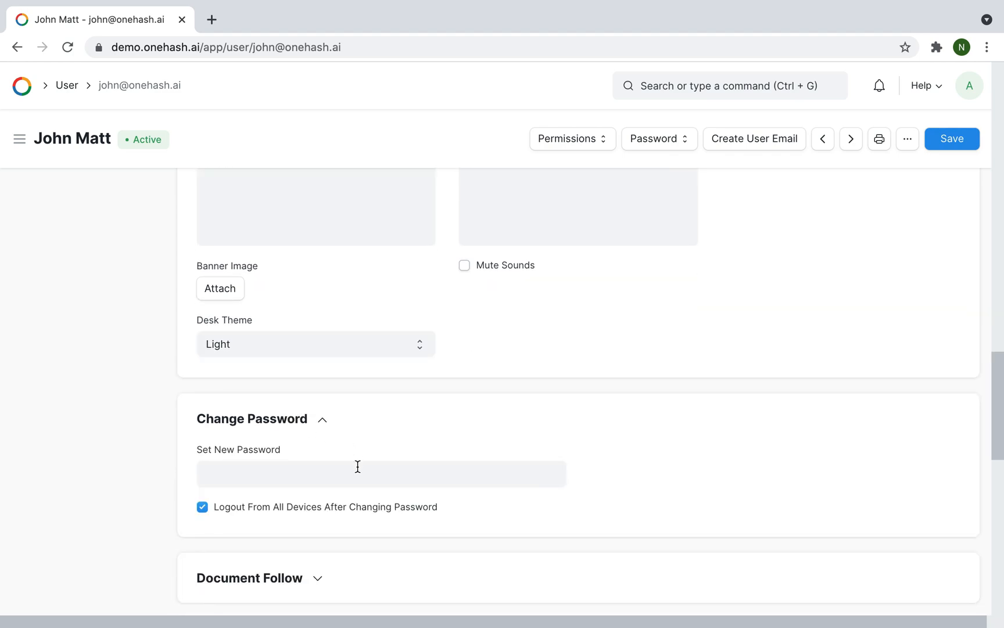
scroll(down, 3)
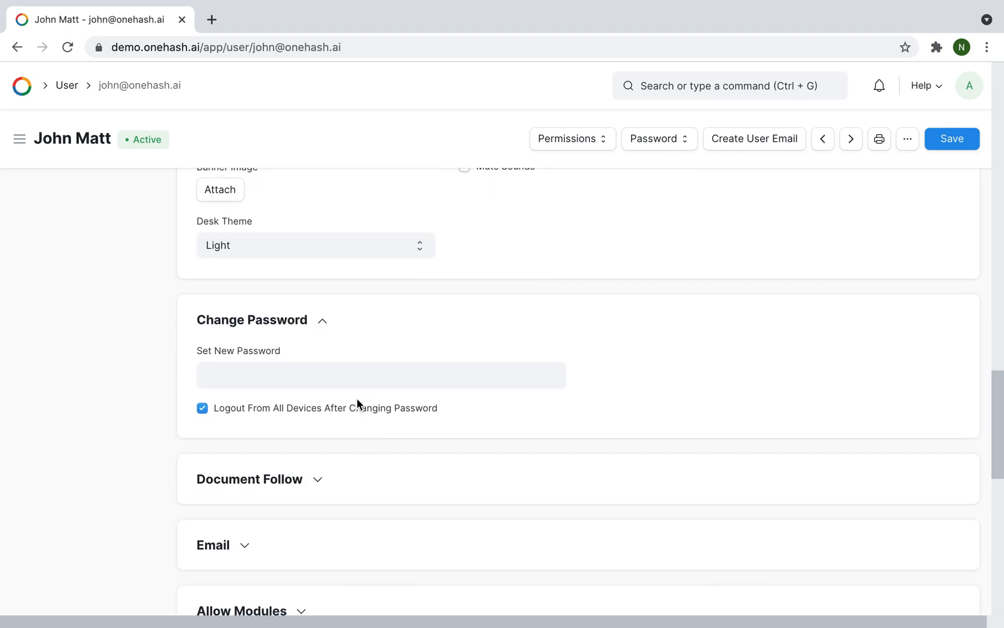
mouse_move(267, 478)
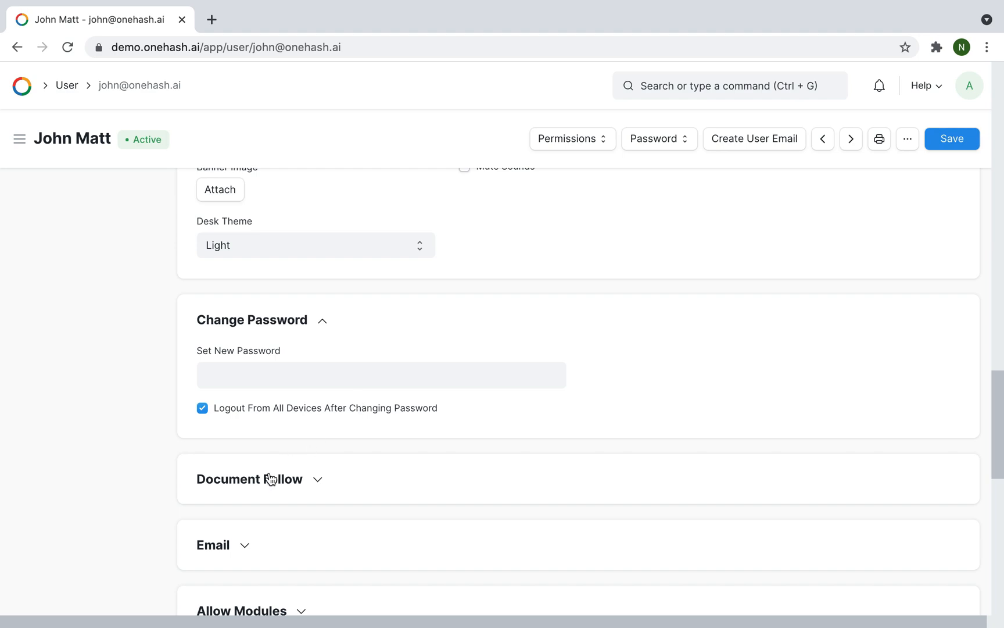
click(260, 479)
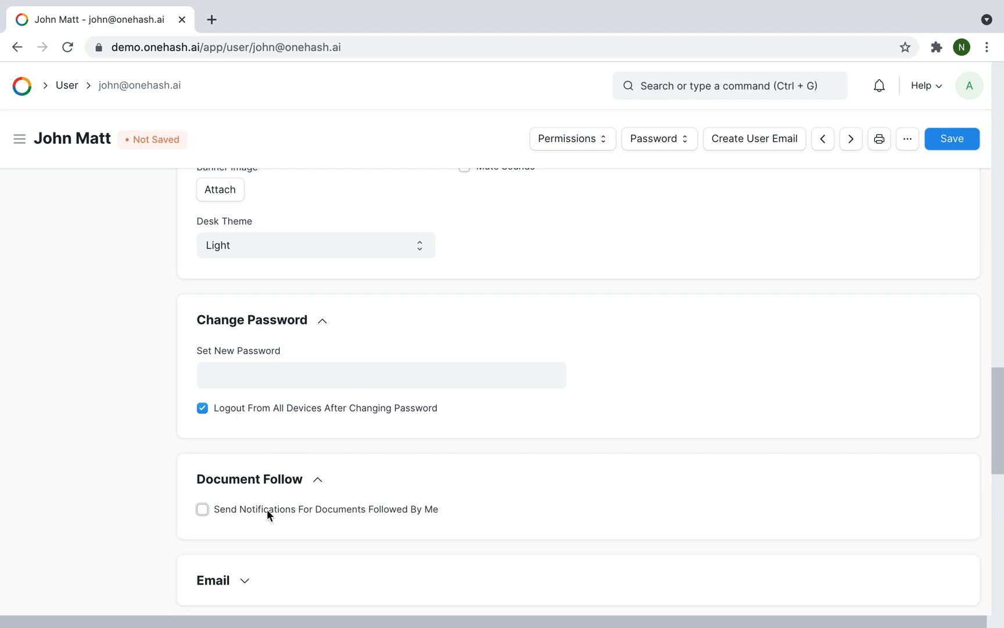
Link the Notifications email account in User Emails and expand Allow Modules
scroll(down, 3)
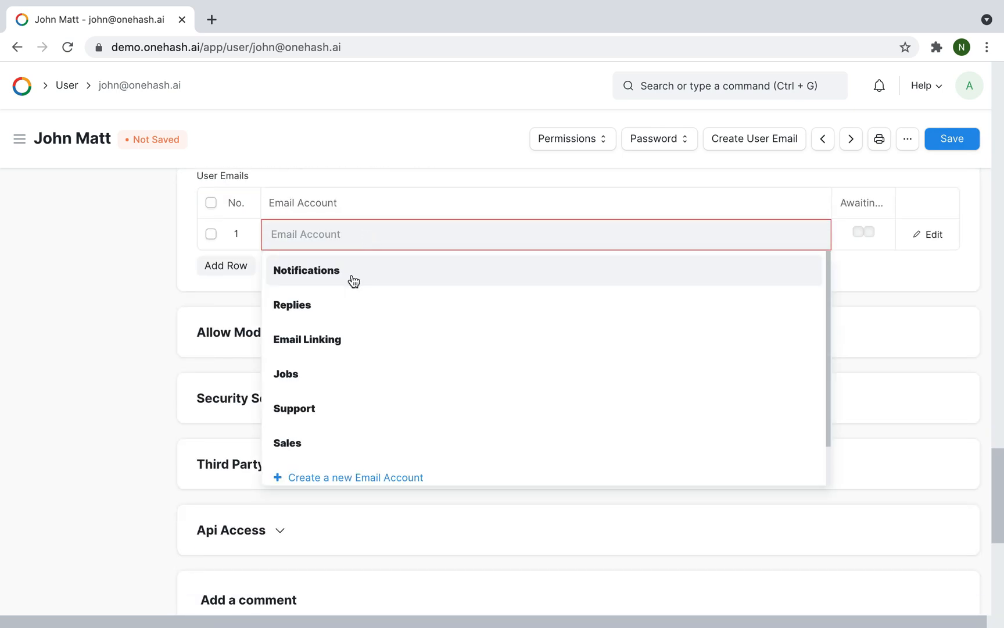
click(306, 269)
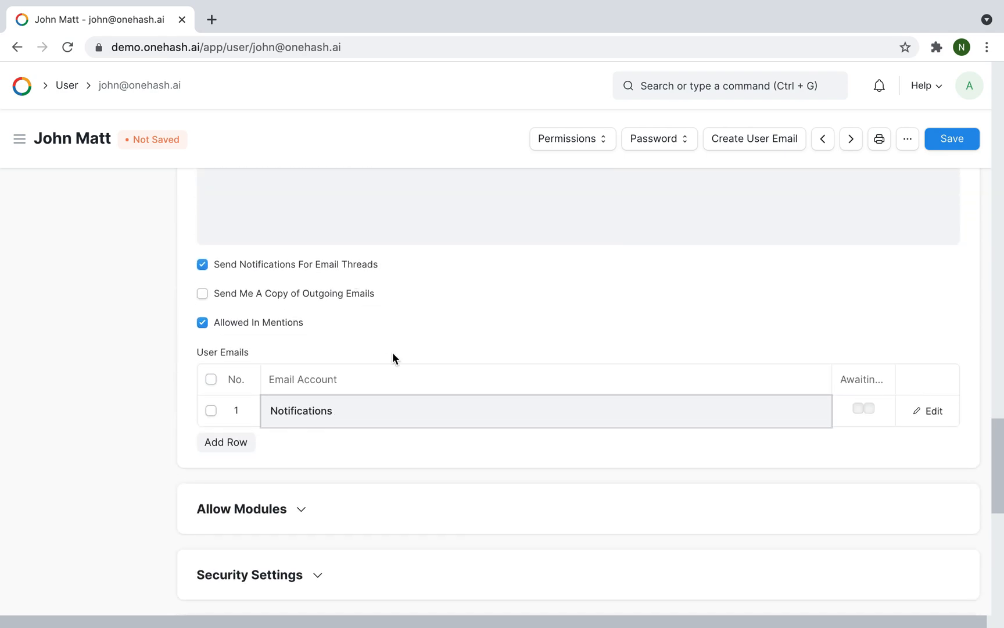
click(241, 509)
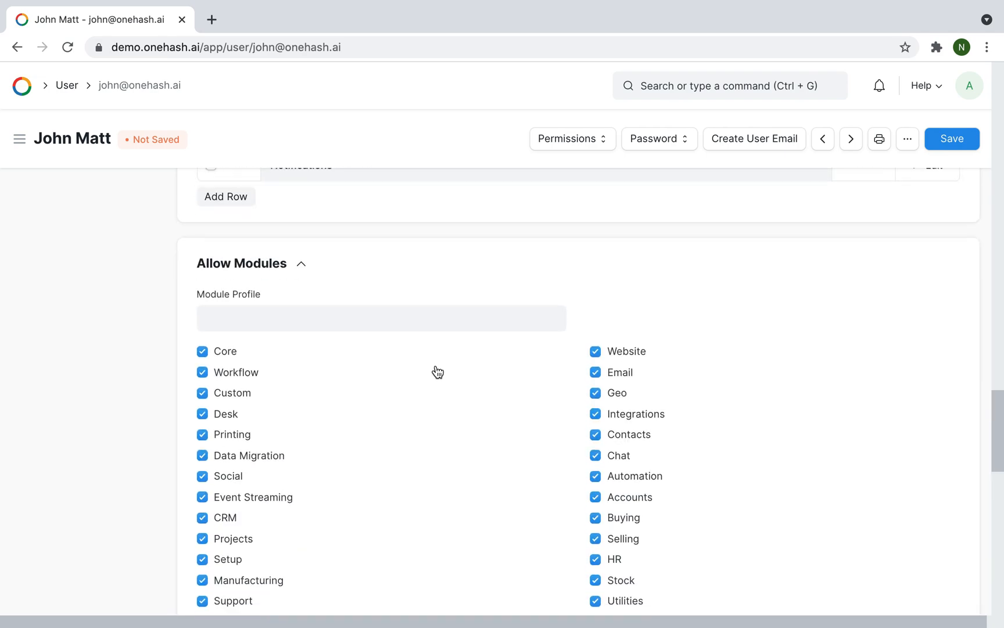
scroll(down, 3)
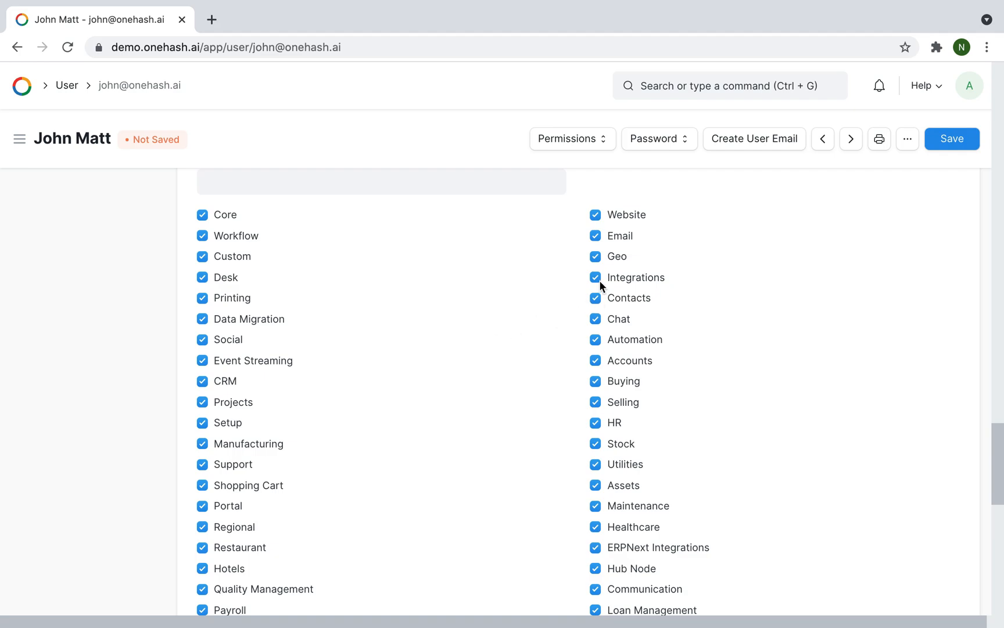
scroll(down, 3)
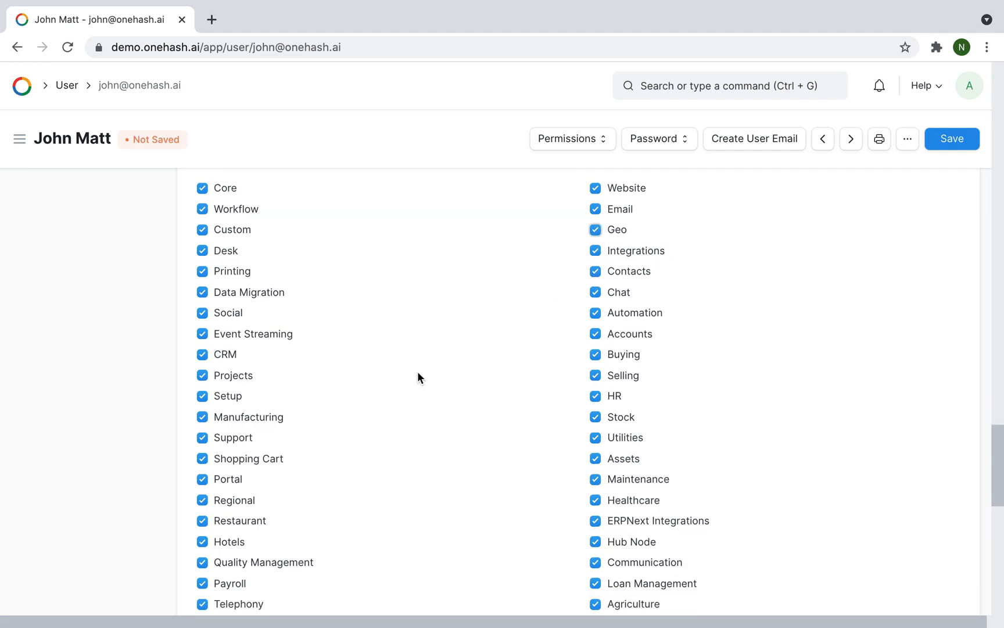
scroll(down, 3)
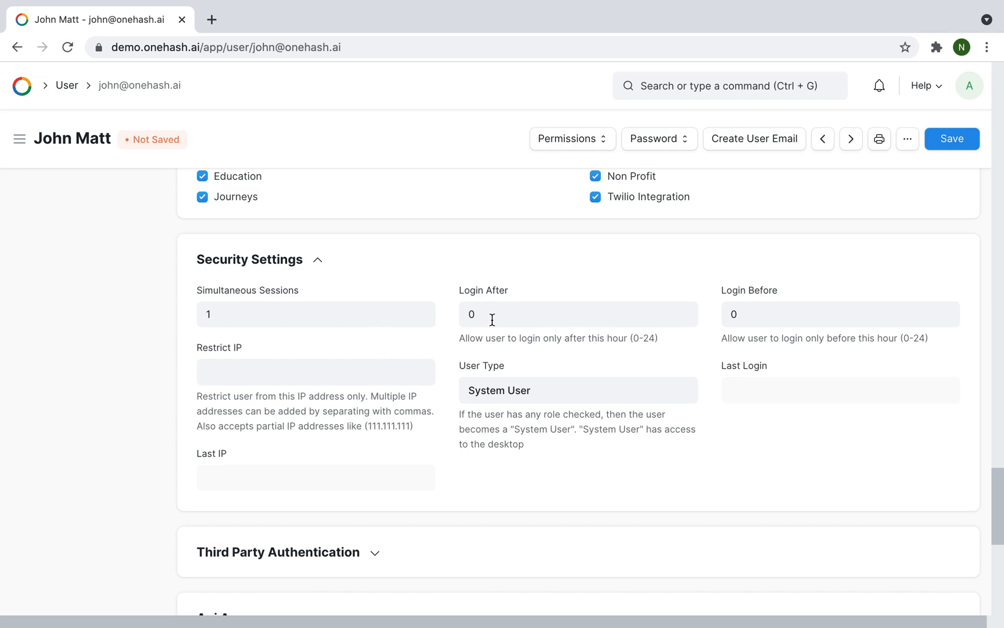
In Security Settings, allow login only after hour 5 and before hour 11
text(5)
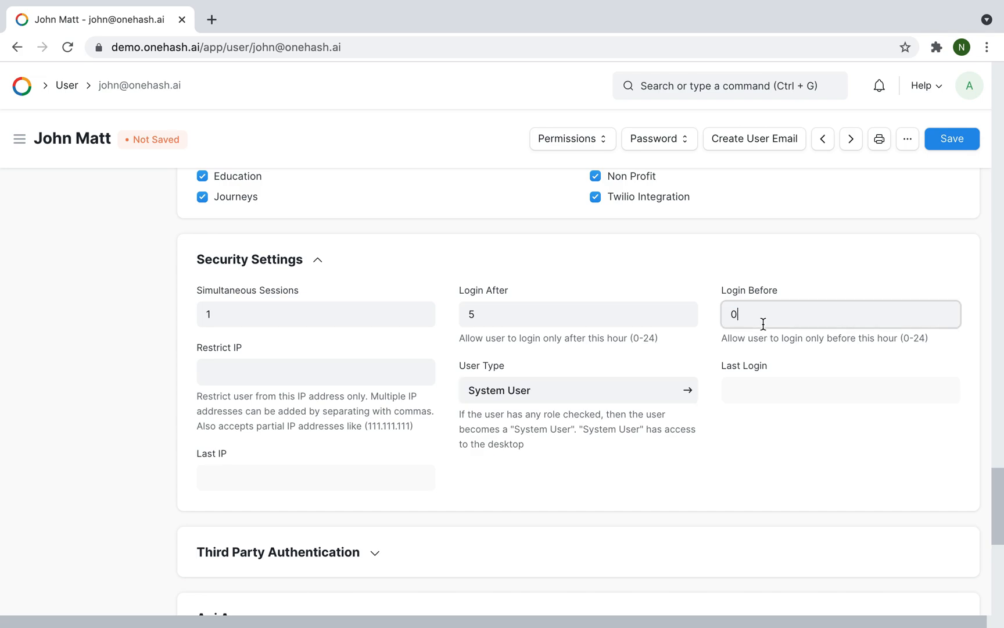
text(11)
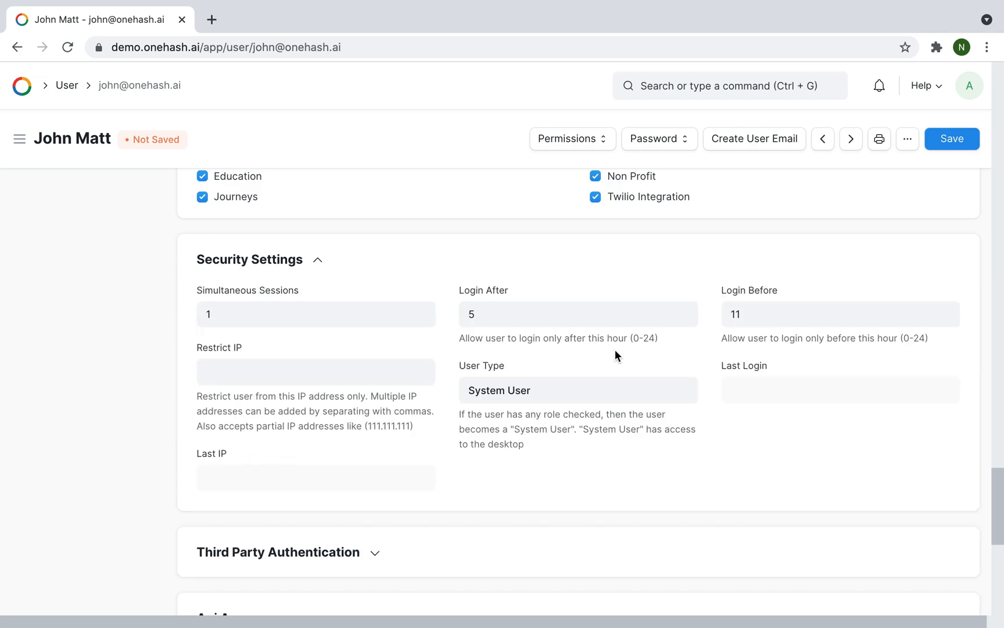
mouse_move(538, 401)
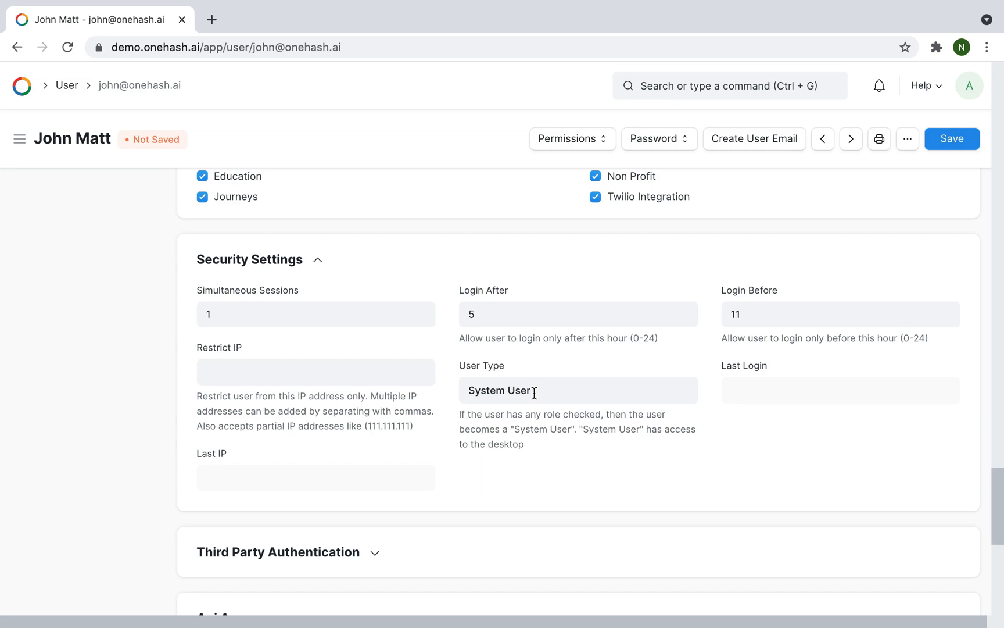
mouse_move(542, 431)
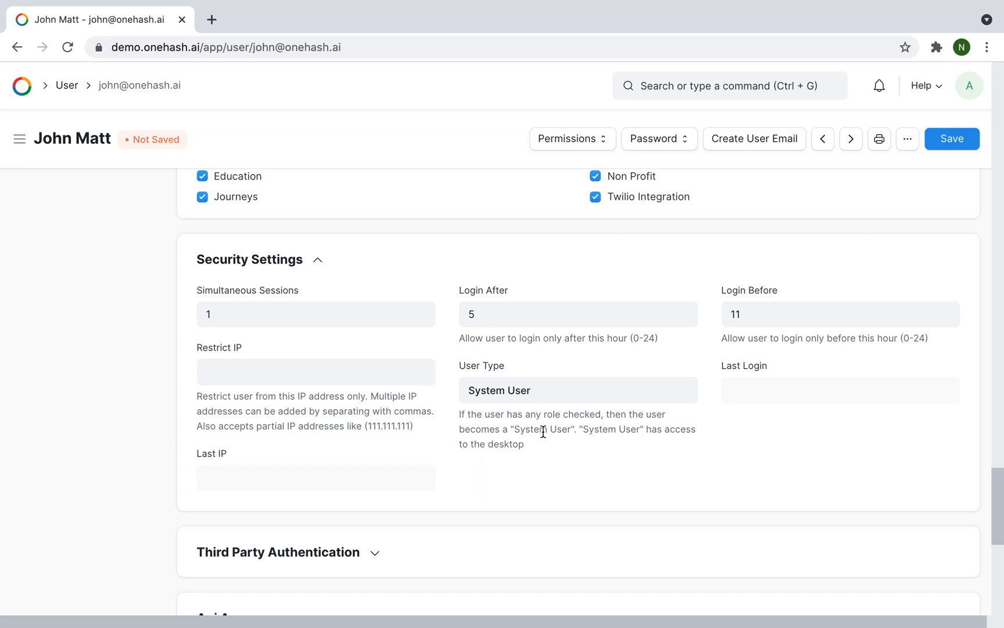
scroll(down, 3)
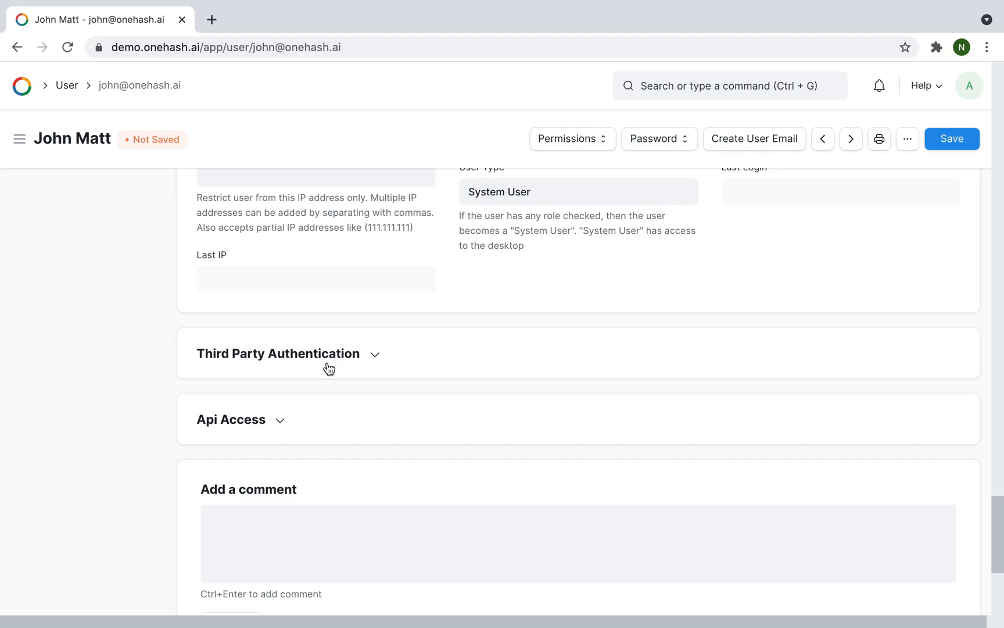
Generate API keys under Api Access and dismiss the API secret message
click(277, 354)
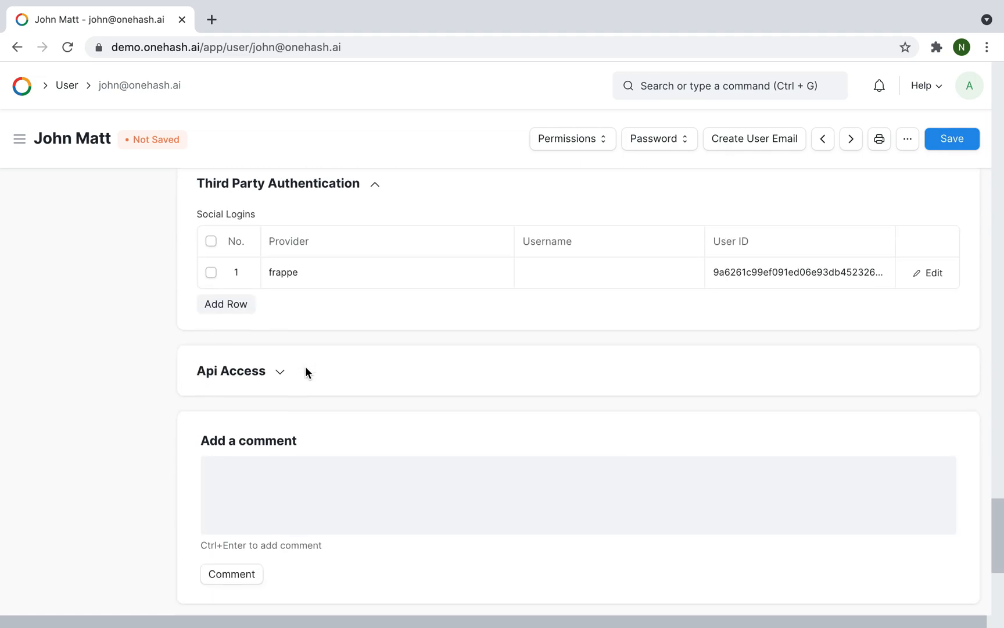
click(231, 370)
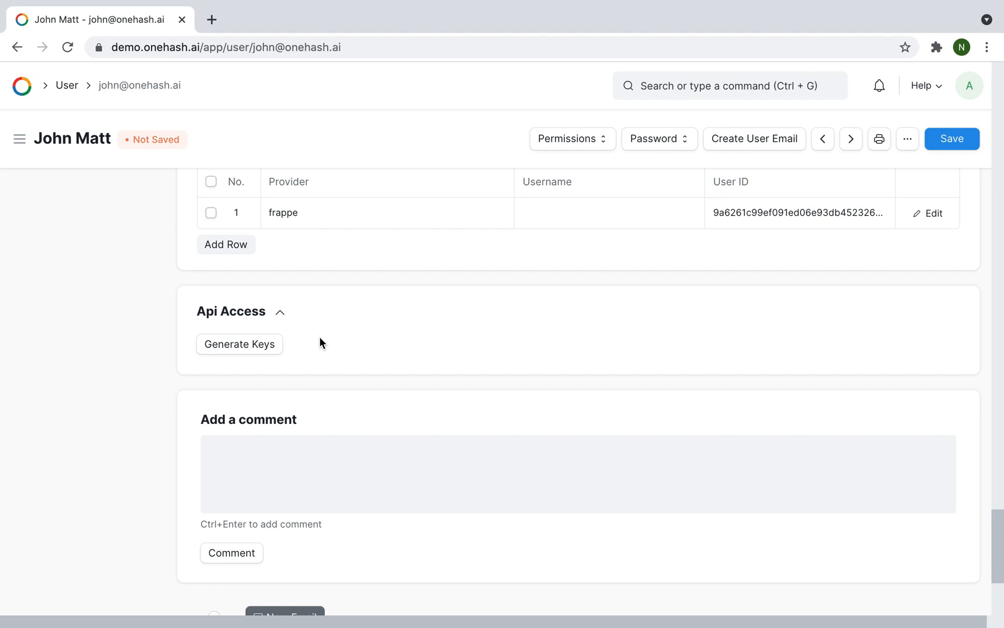
mouse_move(239, 344)
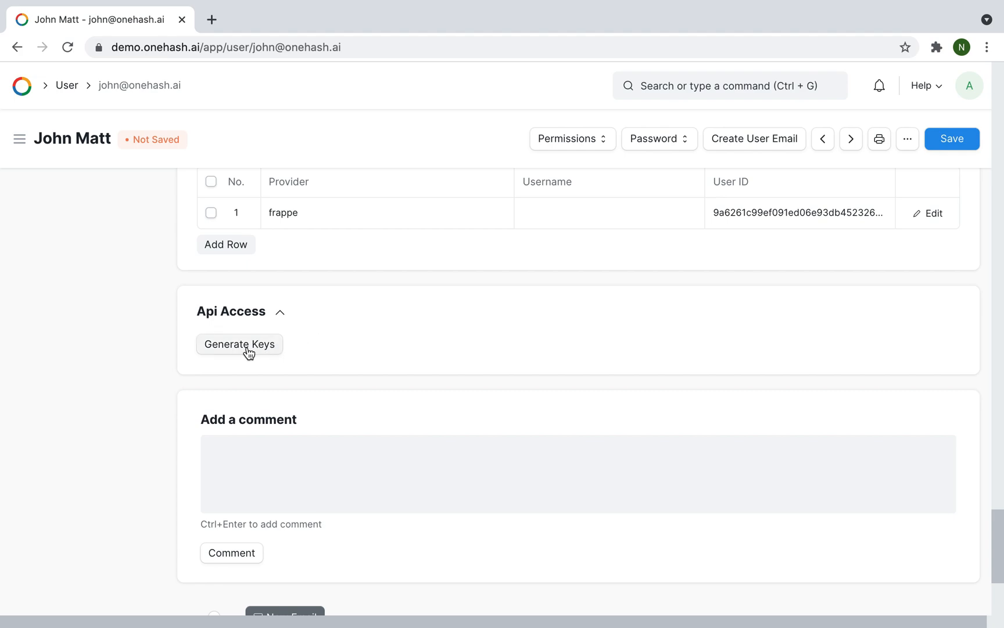
click(239, 344)
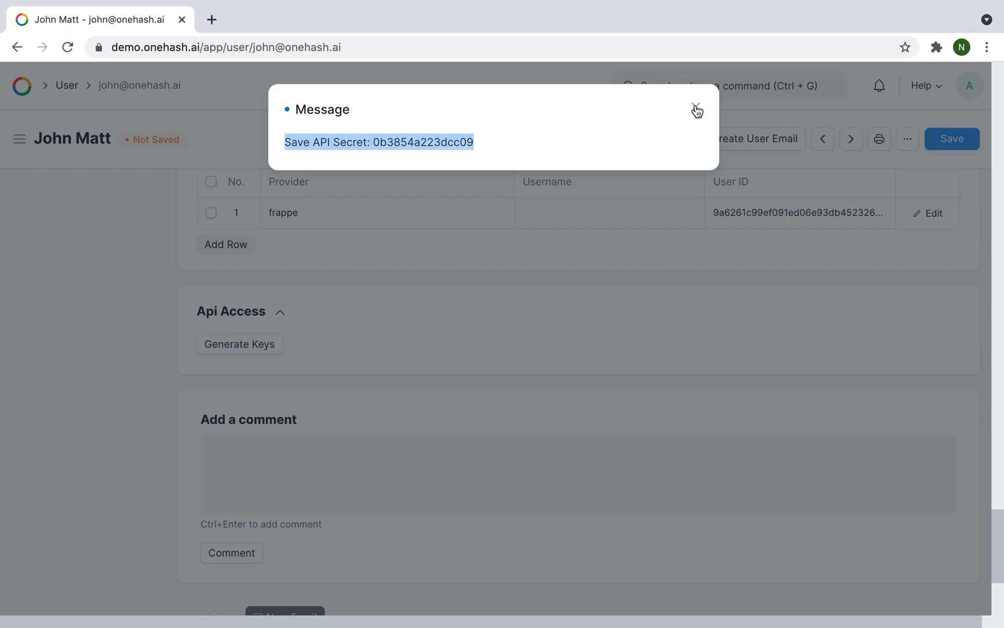
click(696, 109)
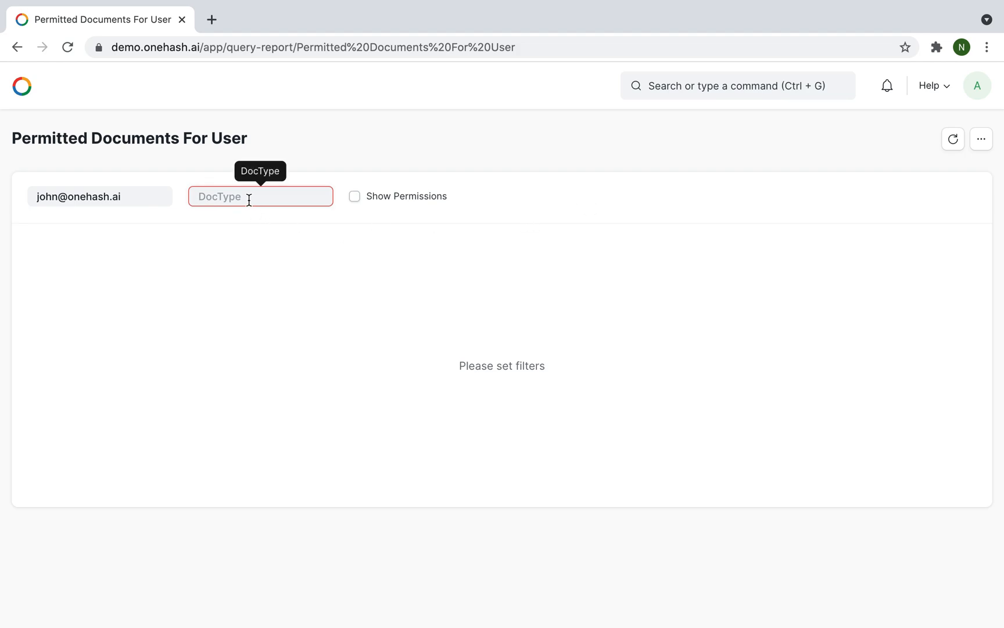
Filter the Permitted Documents For User report to the Lead DocType
text(Lead)
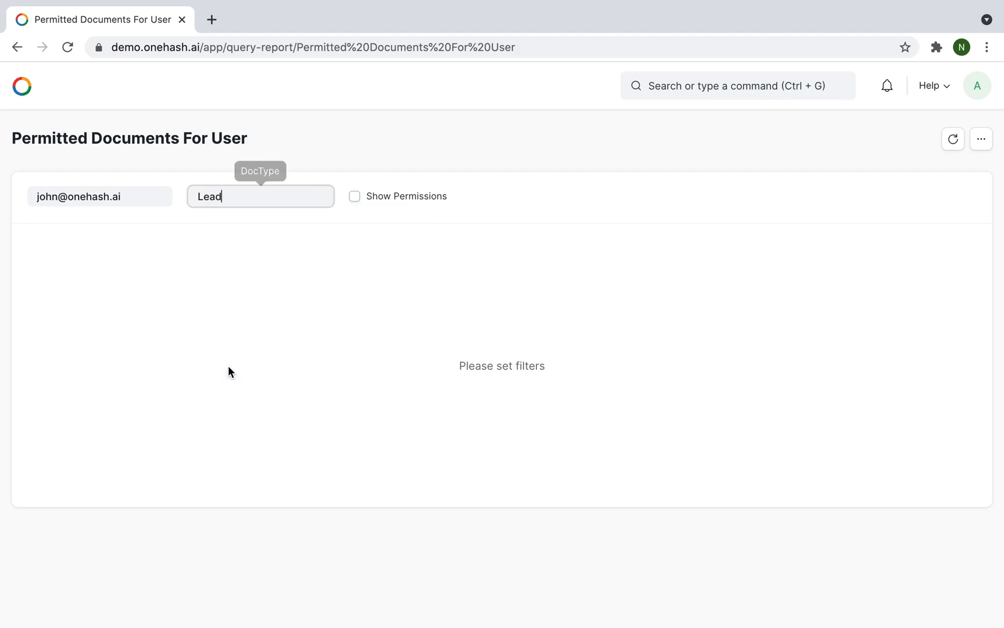
click(354, 196)
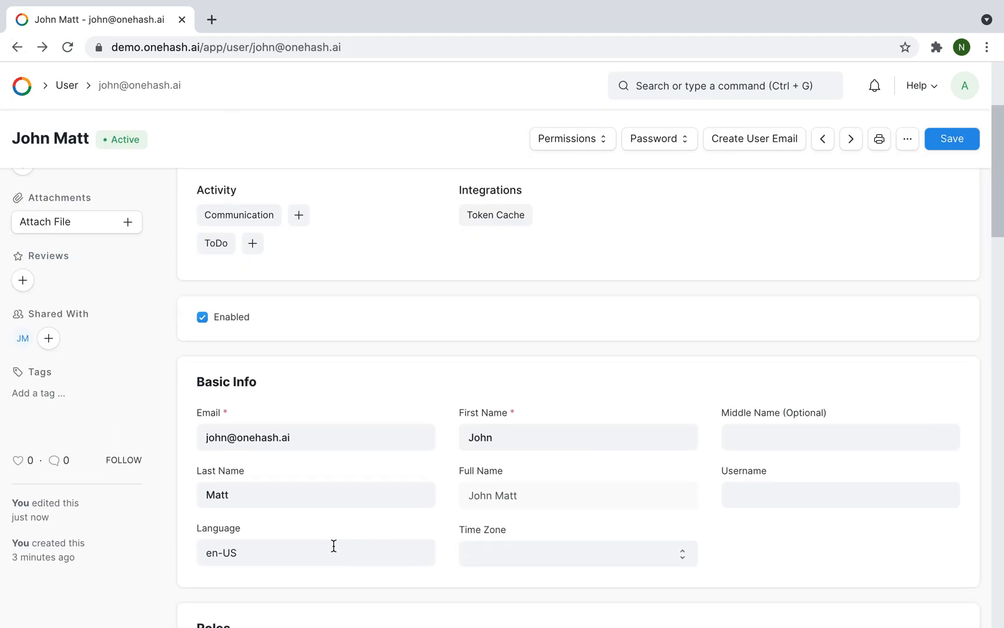
click(316, 552)
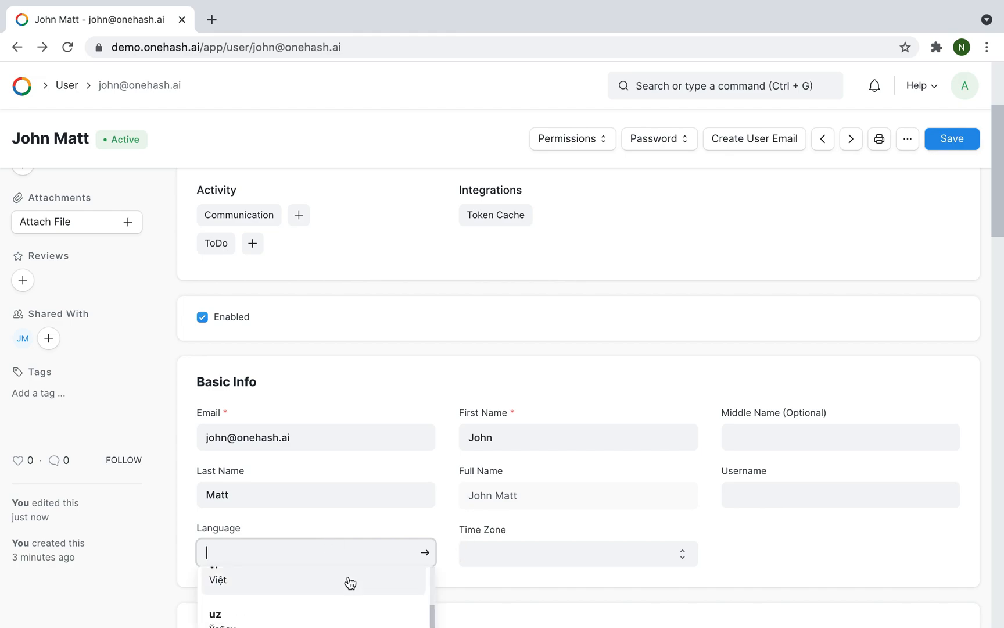
text(hi)
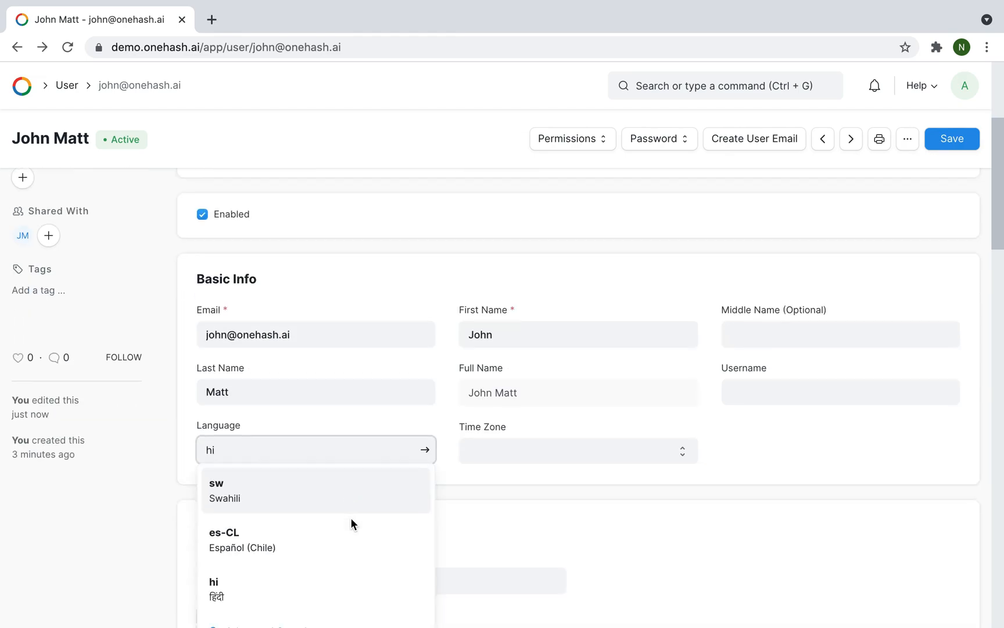
click(951, 138)
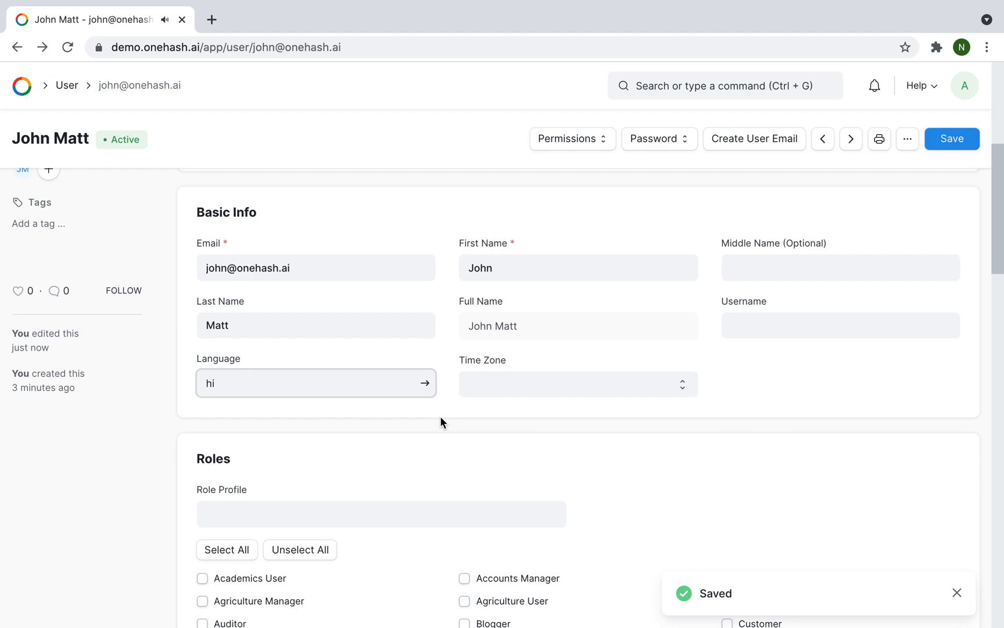